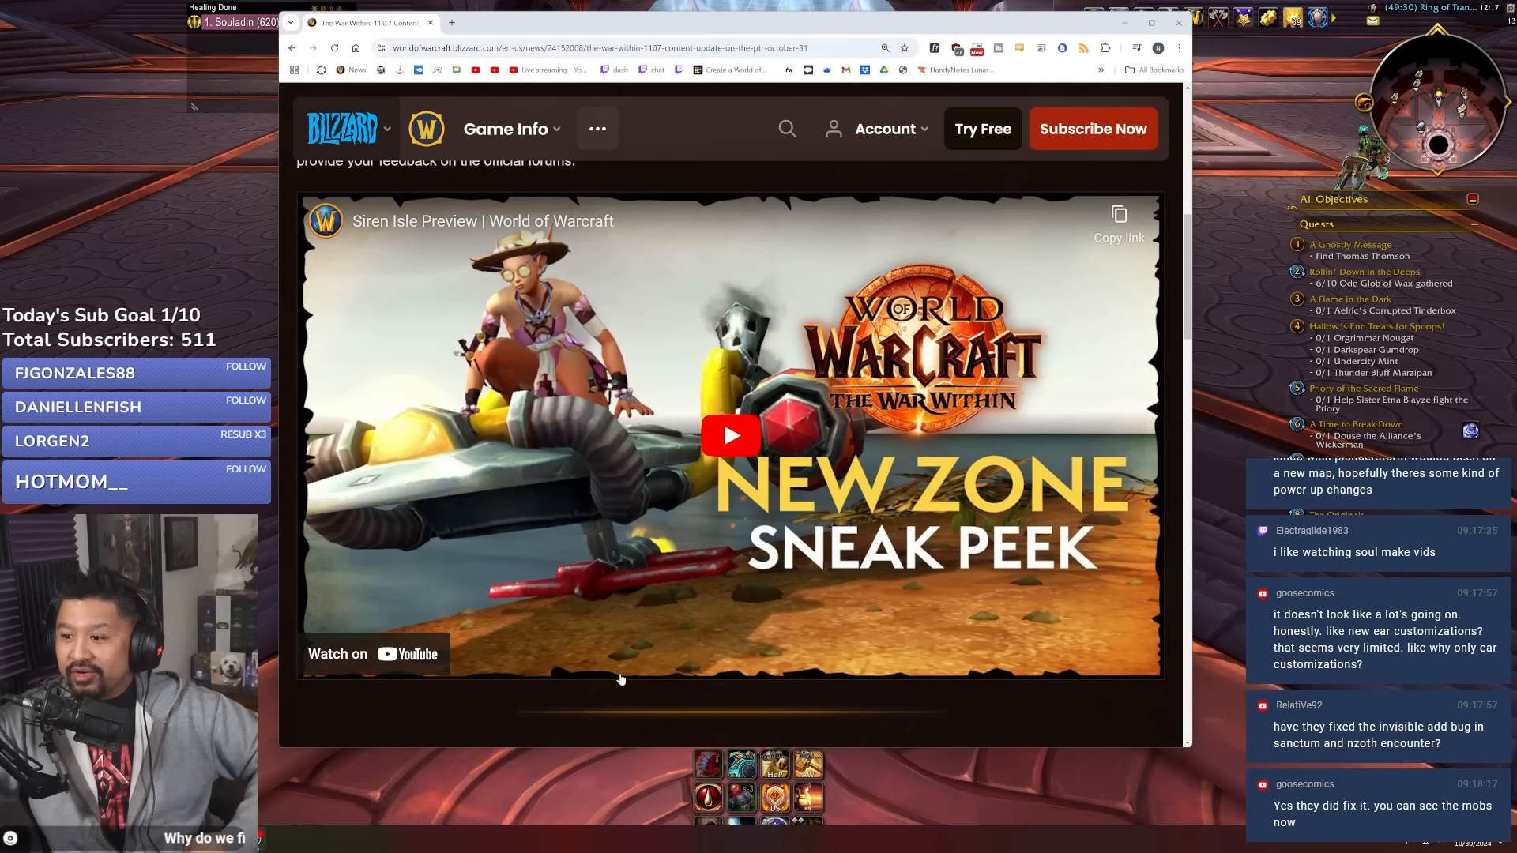
{"action": "scroll", "scroll_direction": "down", "scroll_amount": 3}
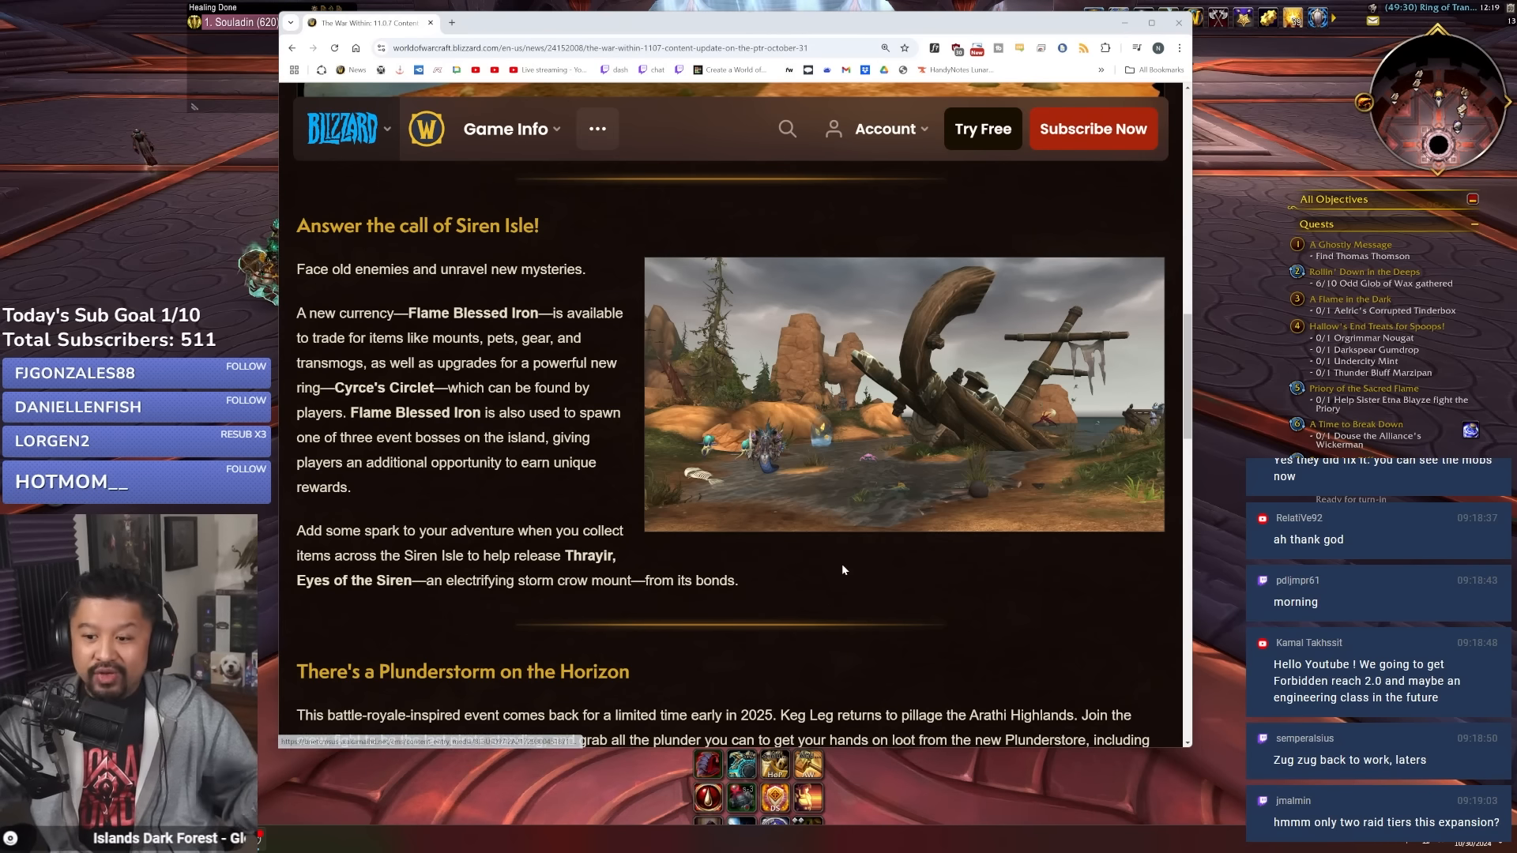
{"action": "scroll", "scroll_direction": "down", "scroll_amount": 3}
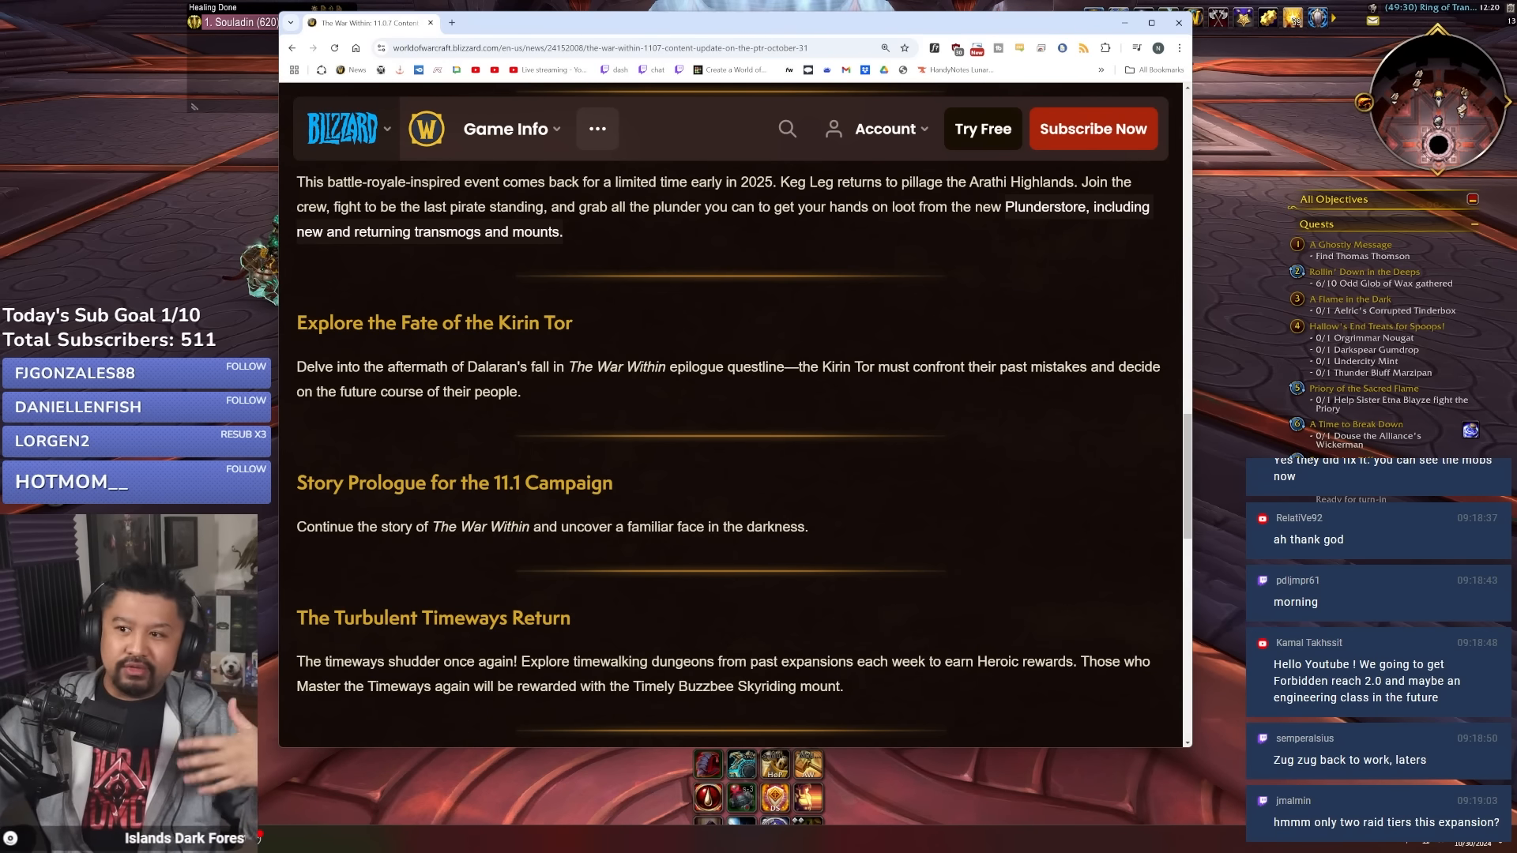
{"action": "scroll", "scroll_direction": "down", "scroll_amount": 3}
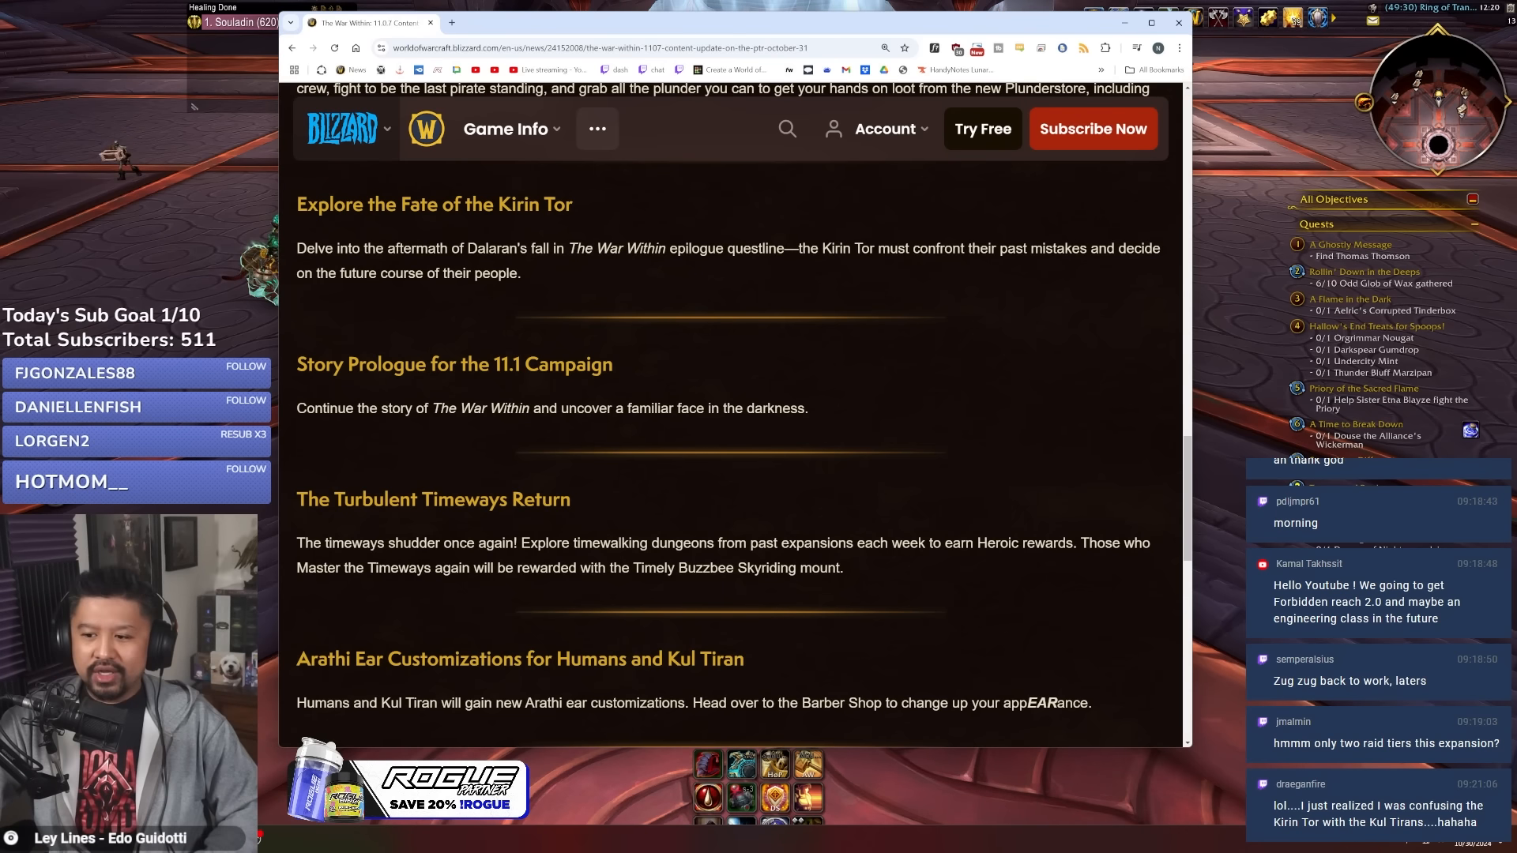
{"action": "scroll", "scroll_direction": "down", "scroll_amount": 3}
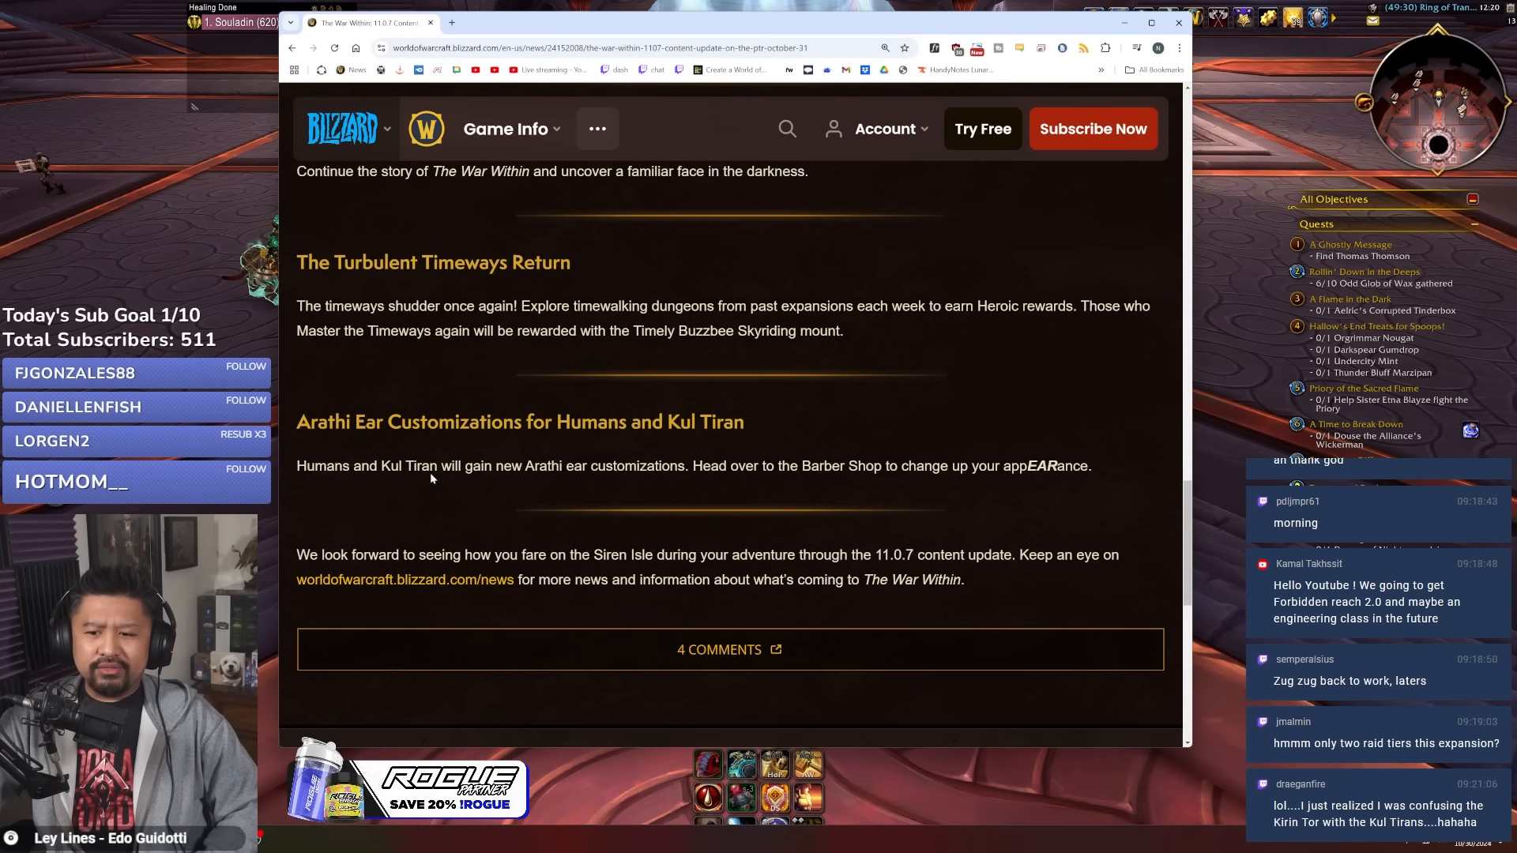